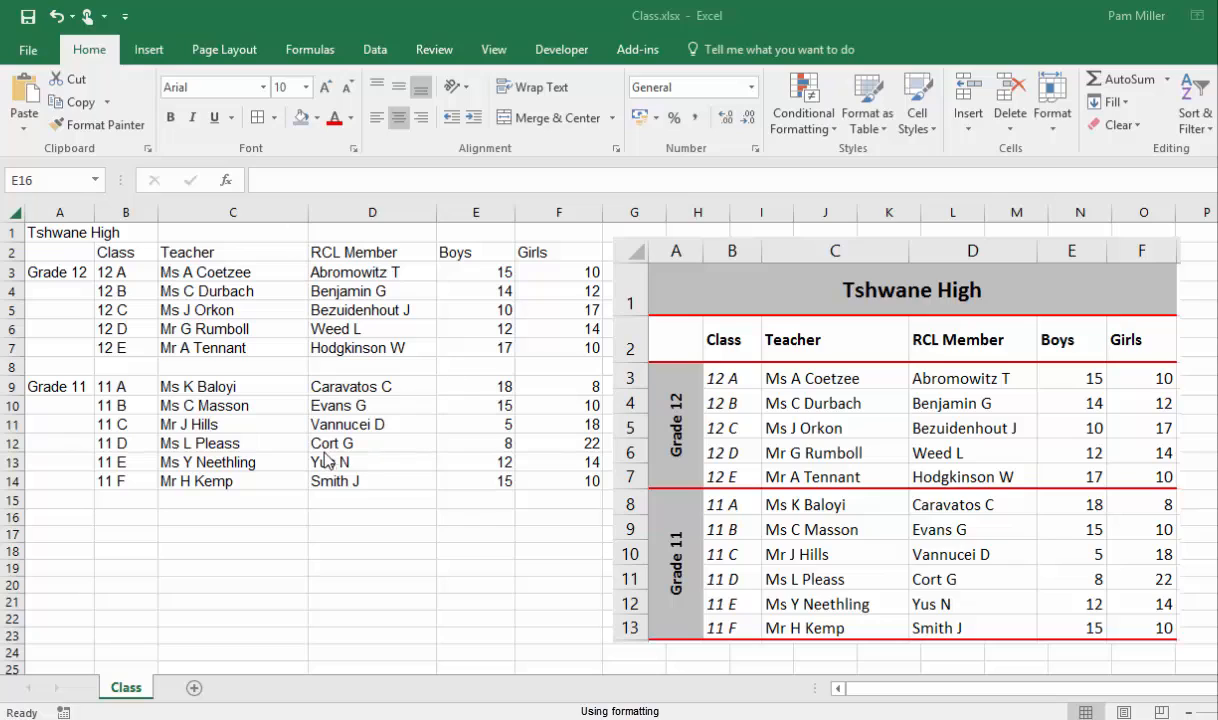
mouse_move(948, 574)
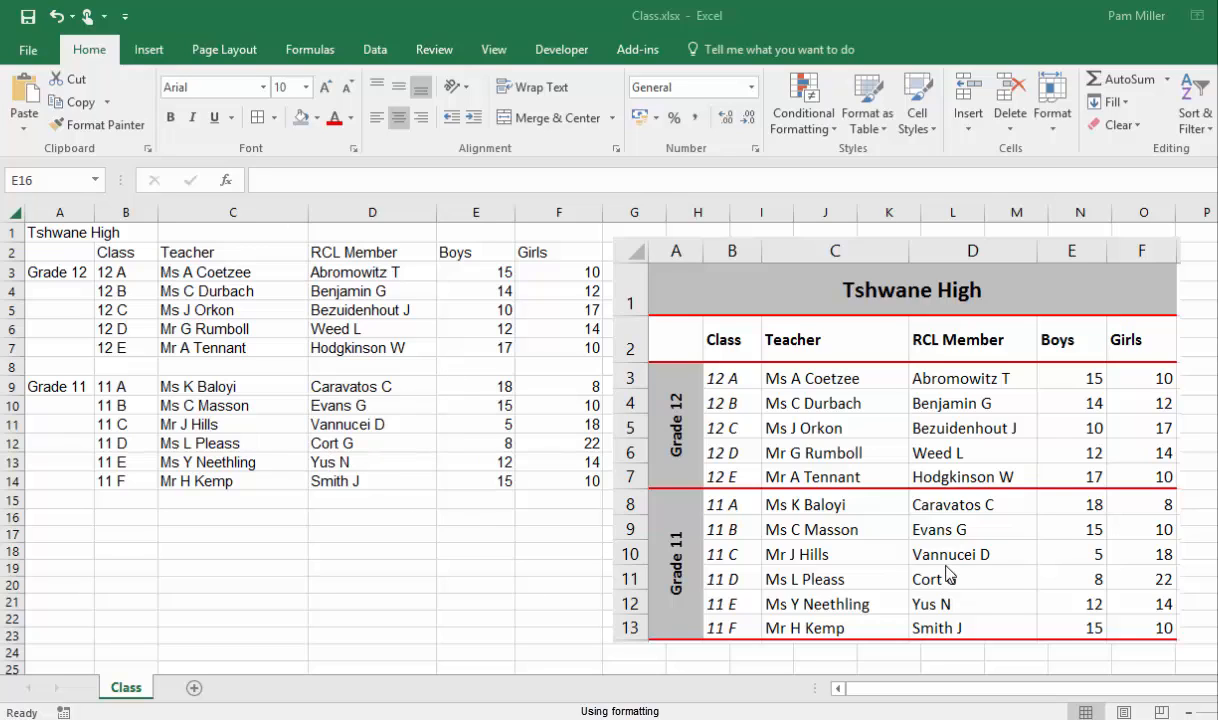
mouse_move(915, 583)
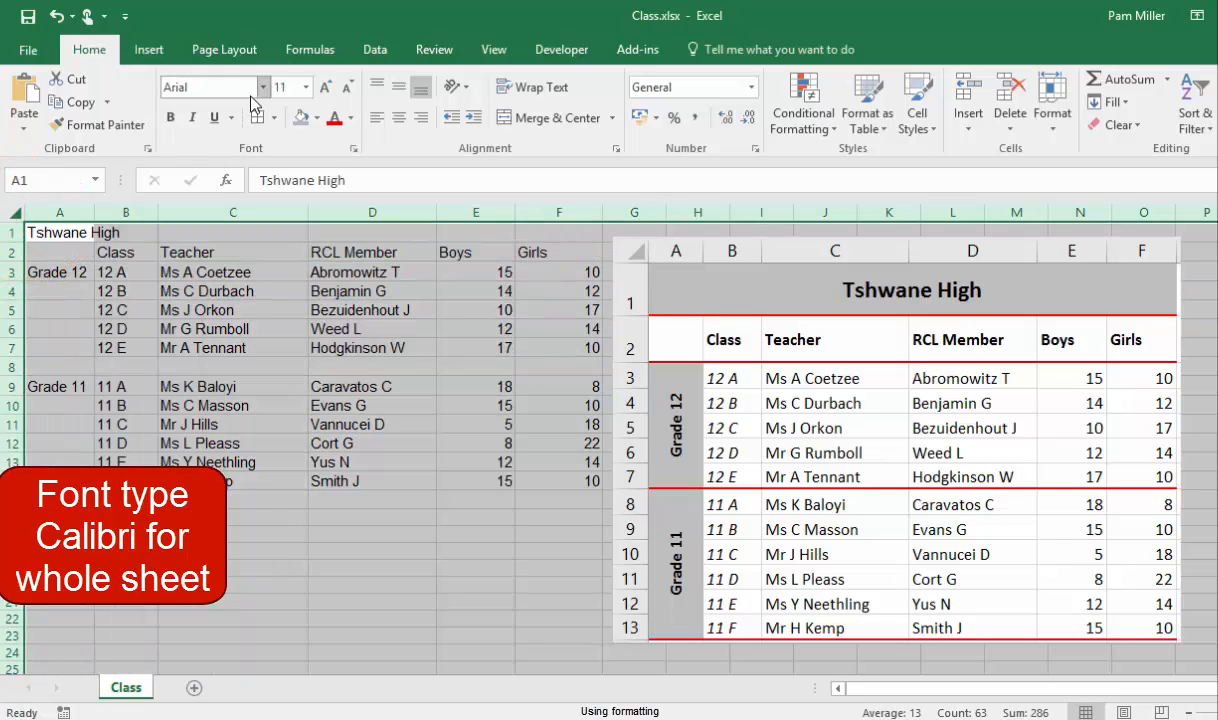
Apply the Calibri font to every cell of the class list sheet.
click(263, 87)
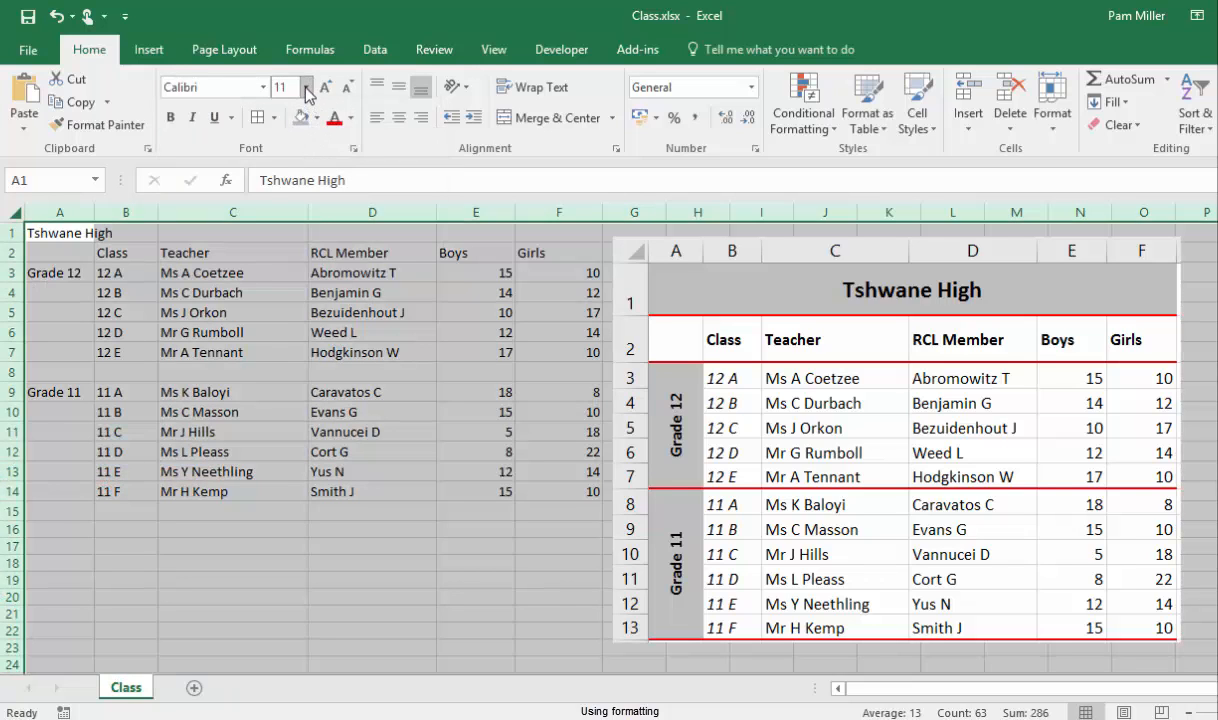
mouse_move(305, 90)
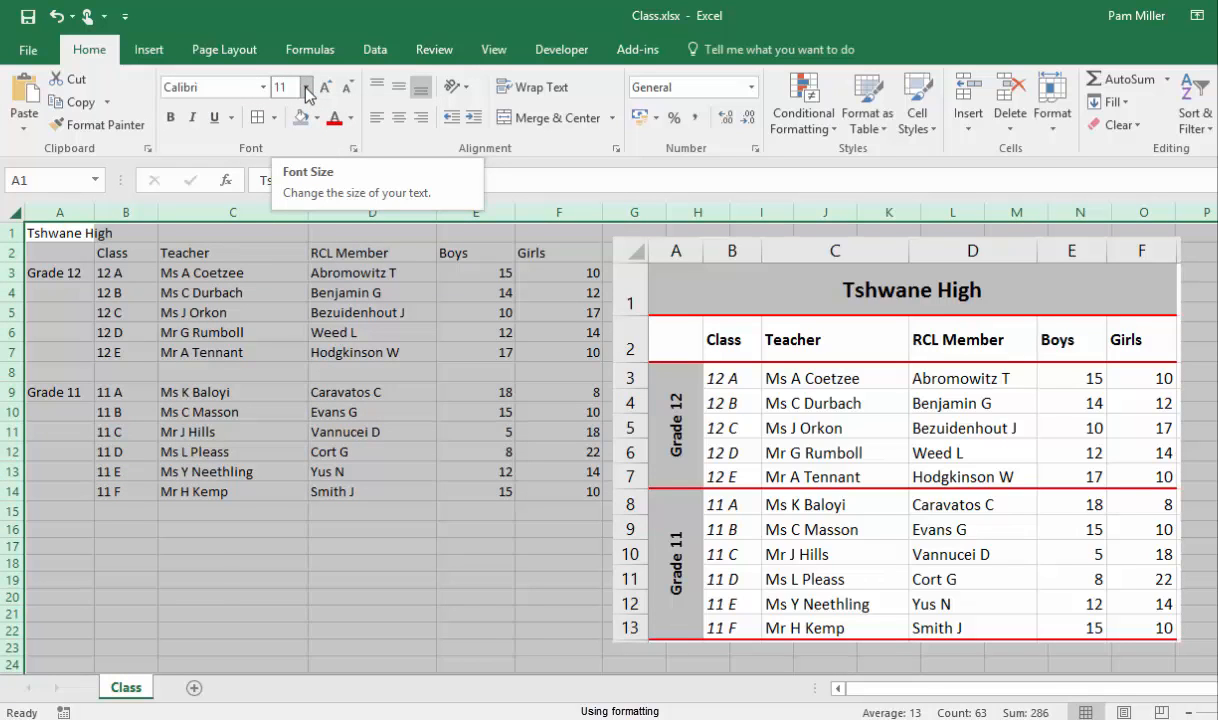
Set the whole sheet to font size 10 and the Tshwane High title to 14.
click(304, 87)
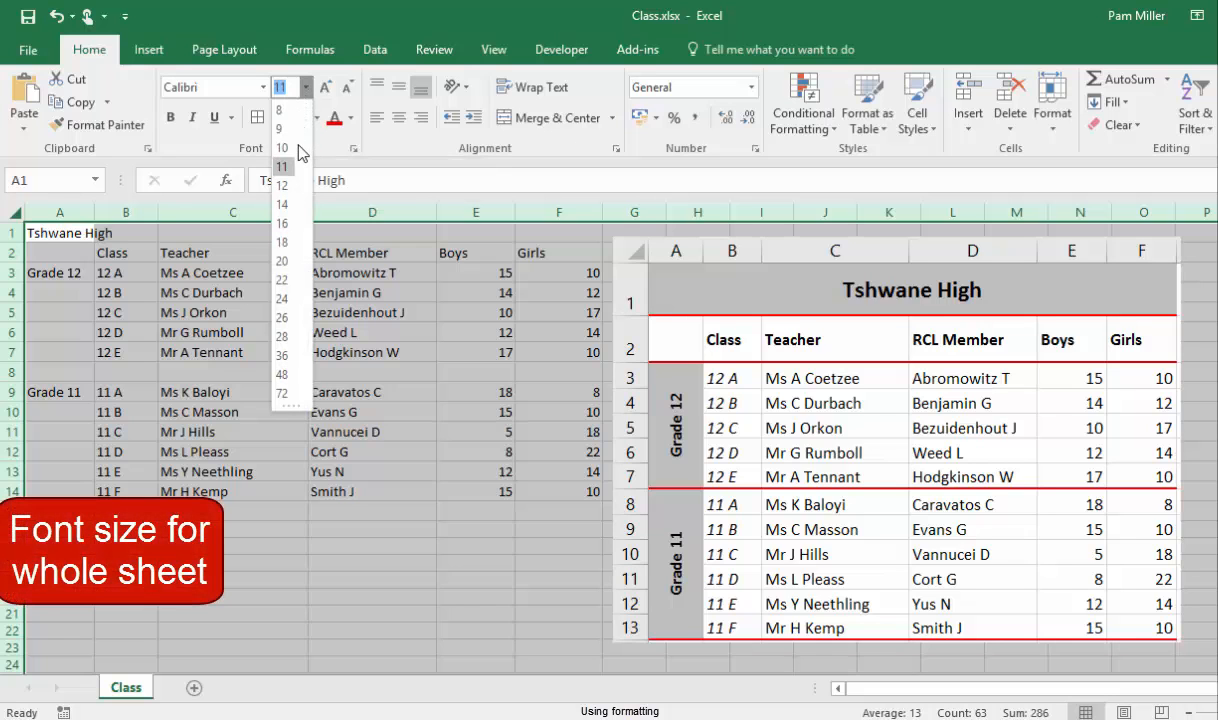
click(282, 148)
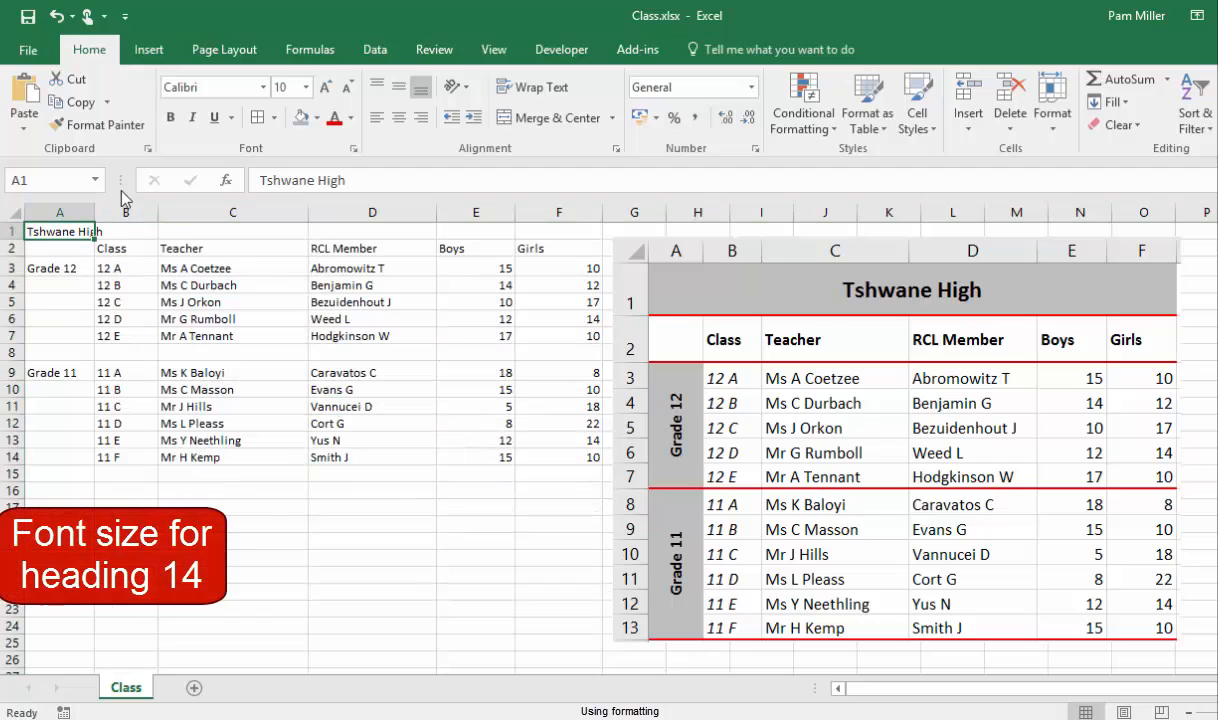
click(305, 87)
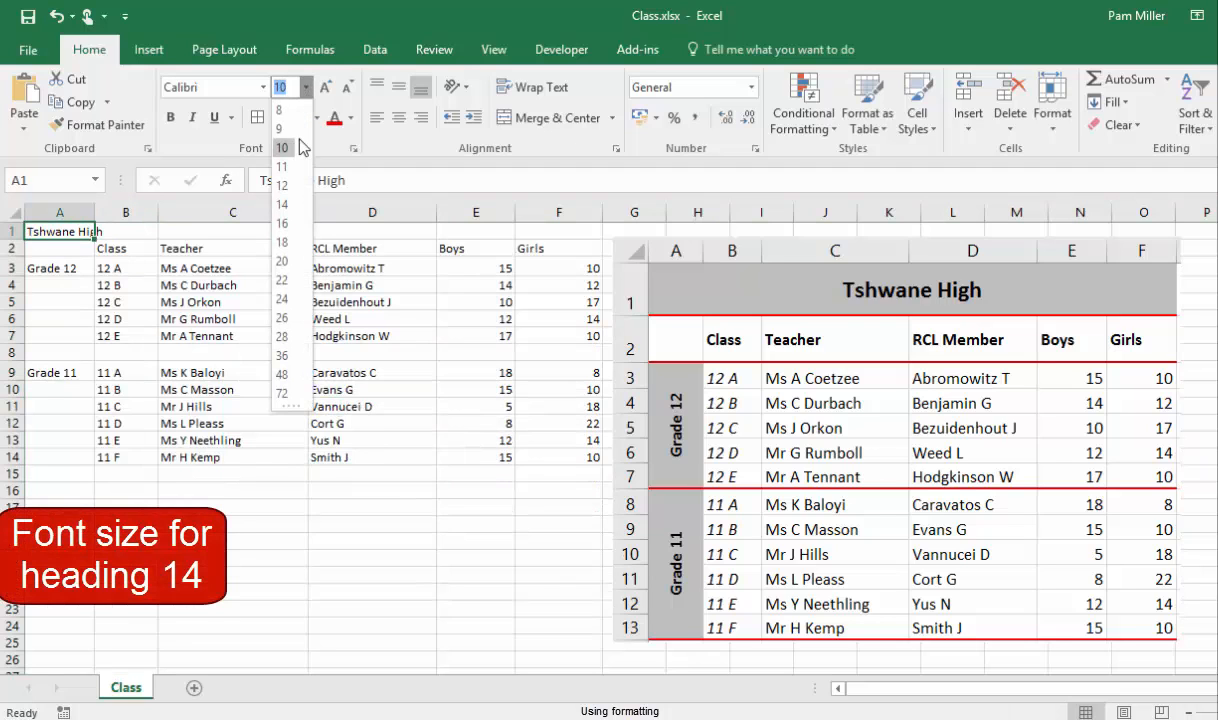
click(281, 205)
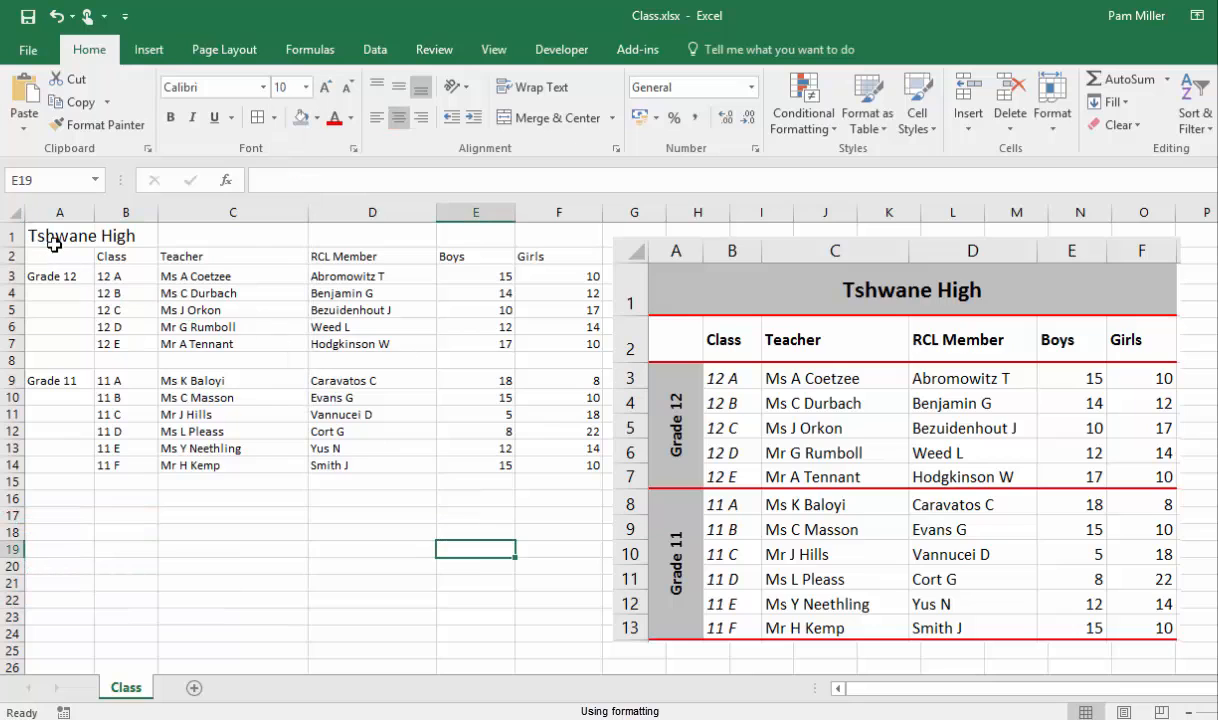
Merge and centre the title across A1:F1, heighten row 1 and middle-align it.
drag(59, 235, 232, 235)
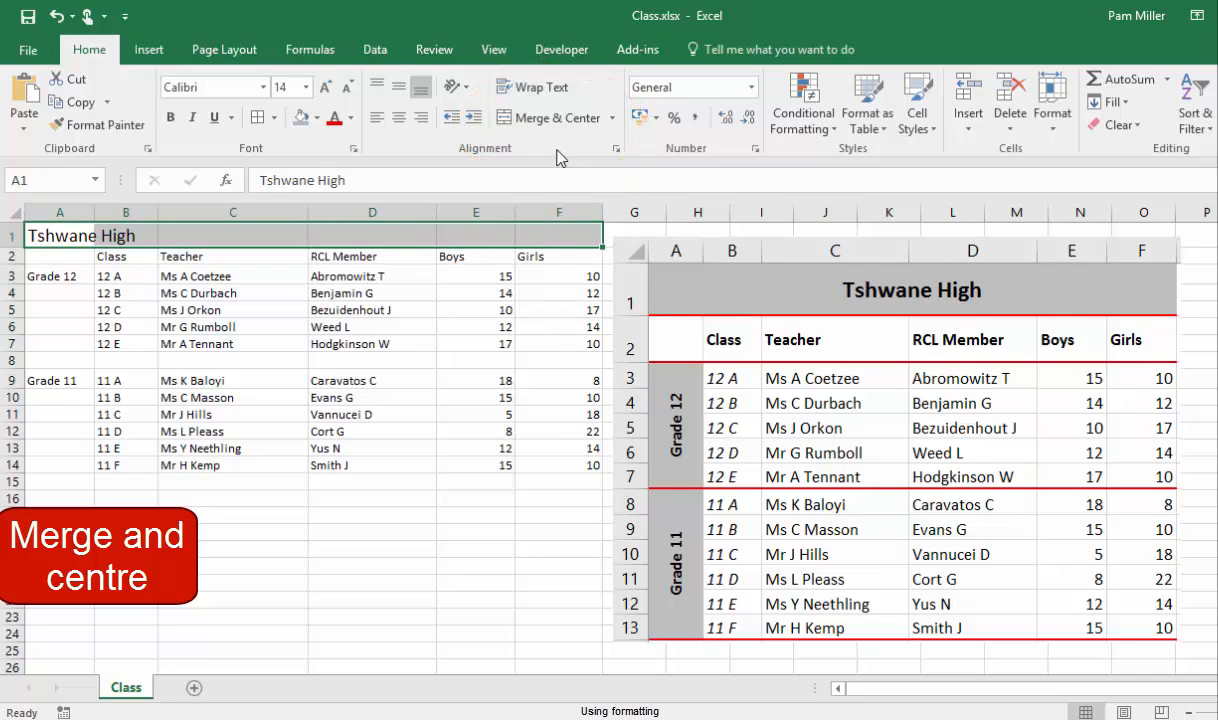
click(551, 117)
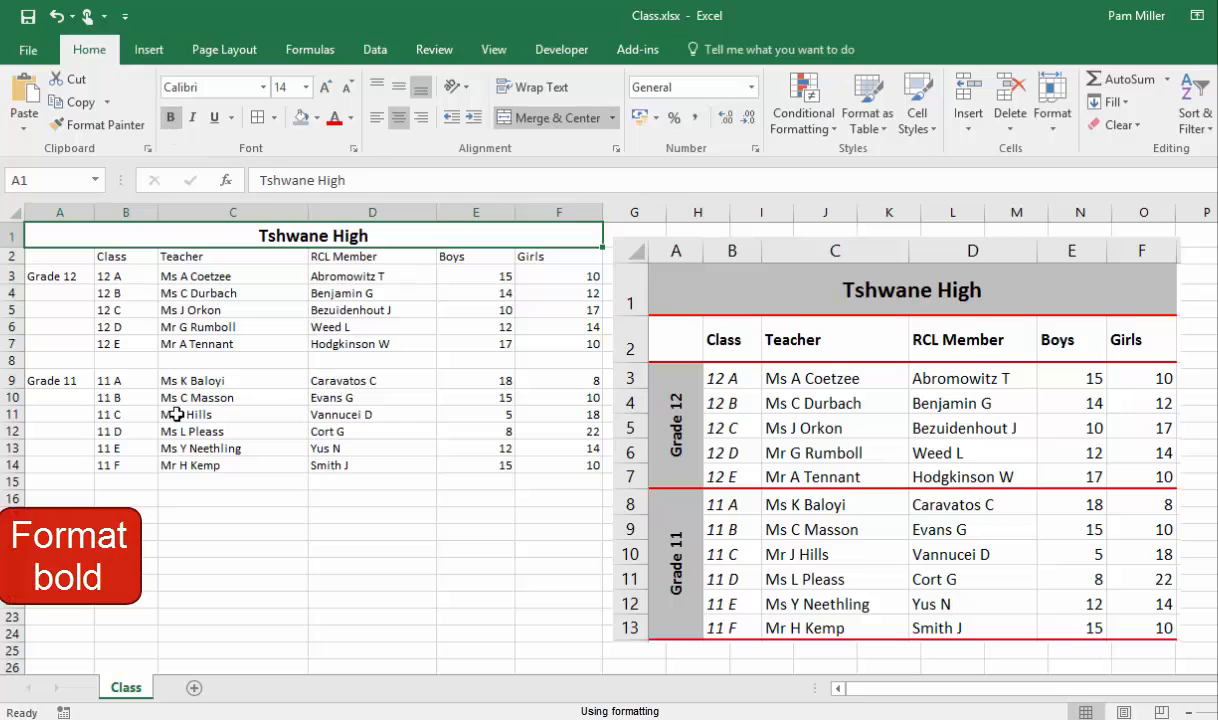
drag(15, 248, 15, 266)
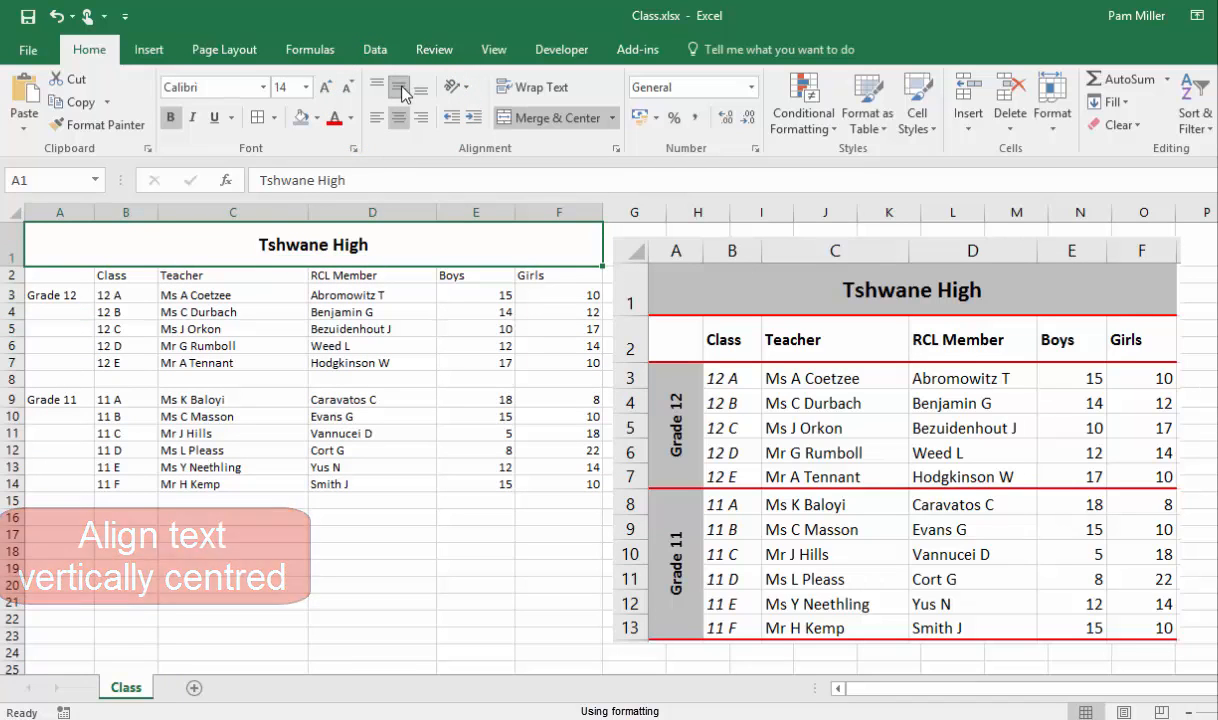
click(318, 117)
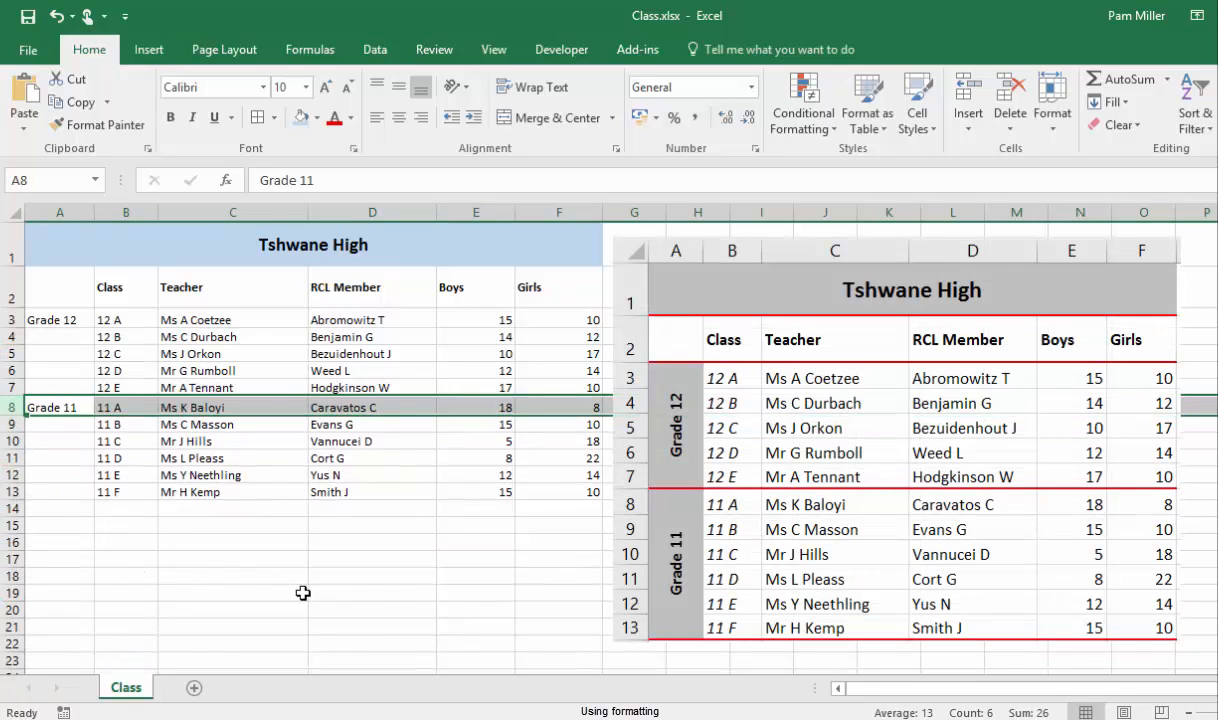
Merge A3:A7 into one Grade 12 cell and rotate its label upward.
click(59, 319)
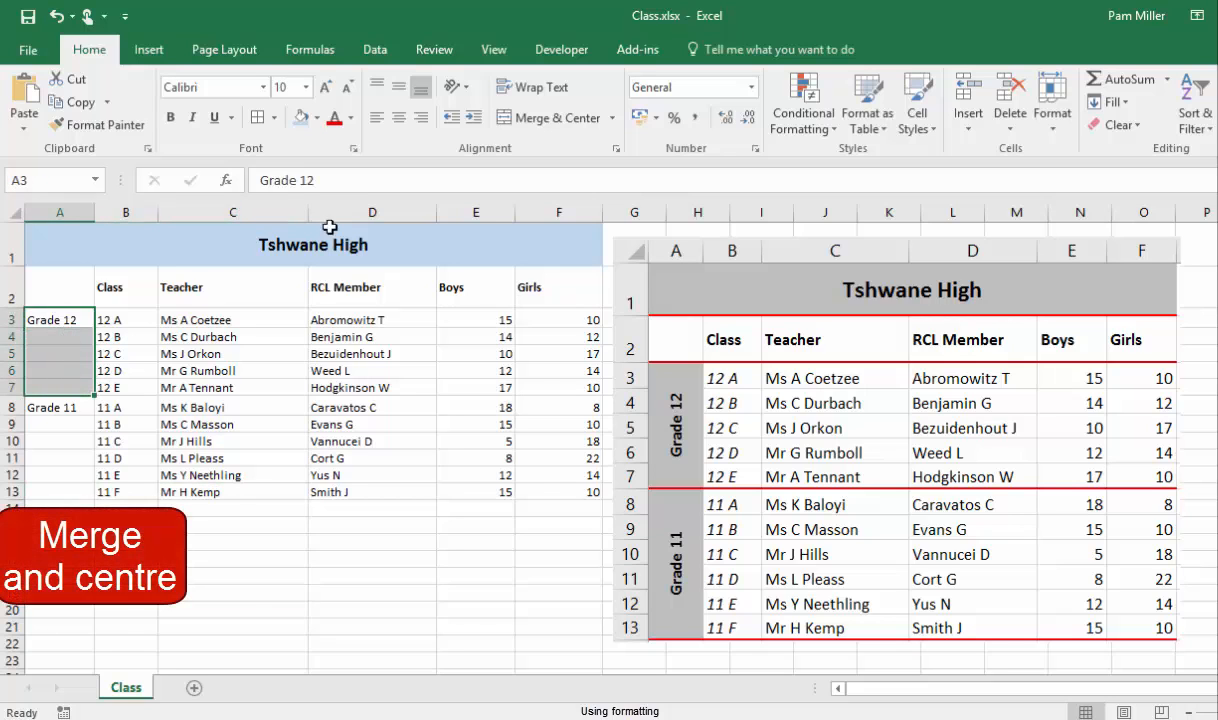
click(549, 117)
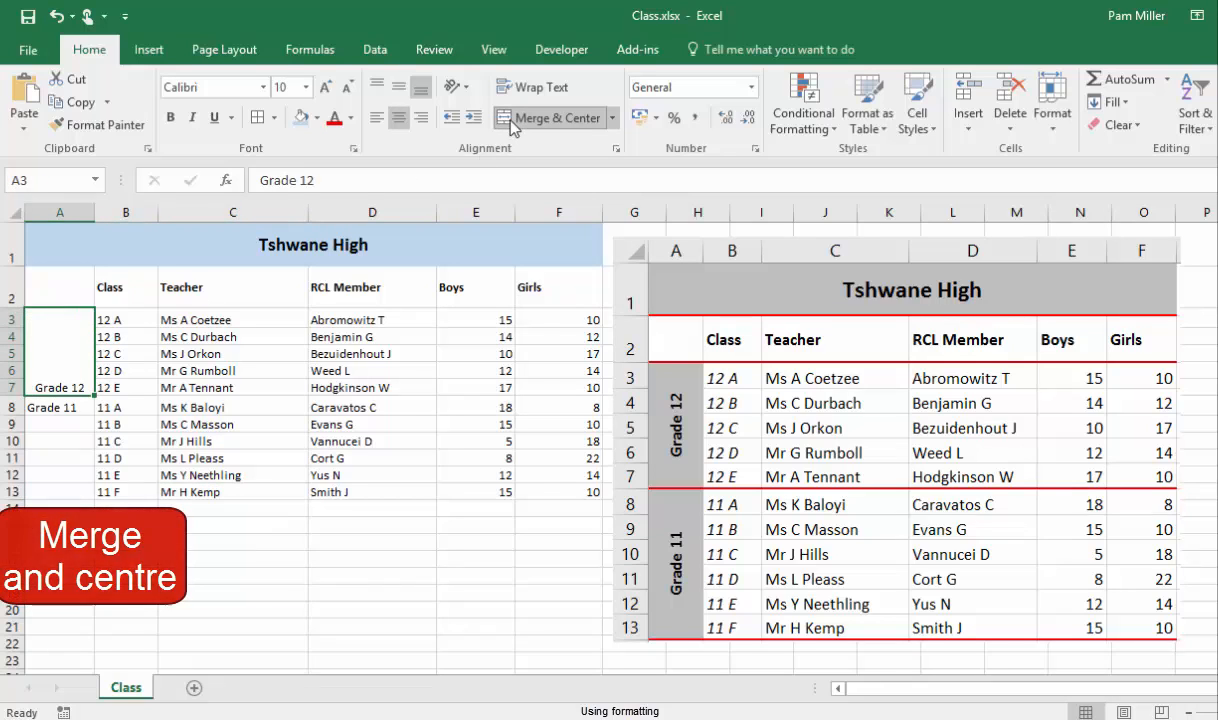
click(449, 86)
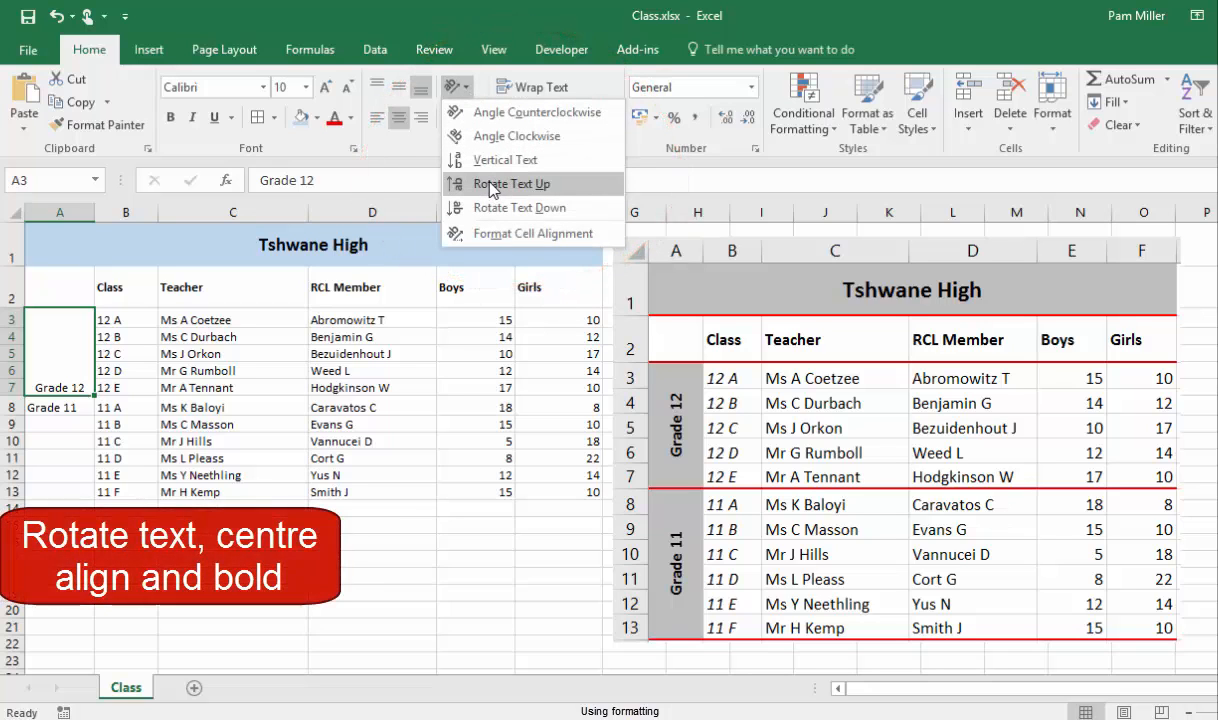
click(510, 183)
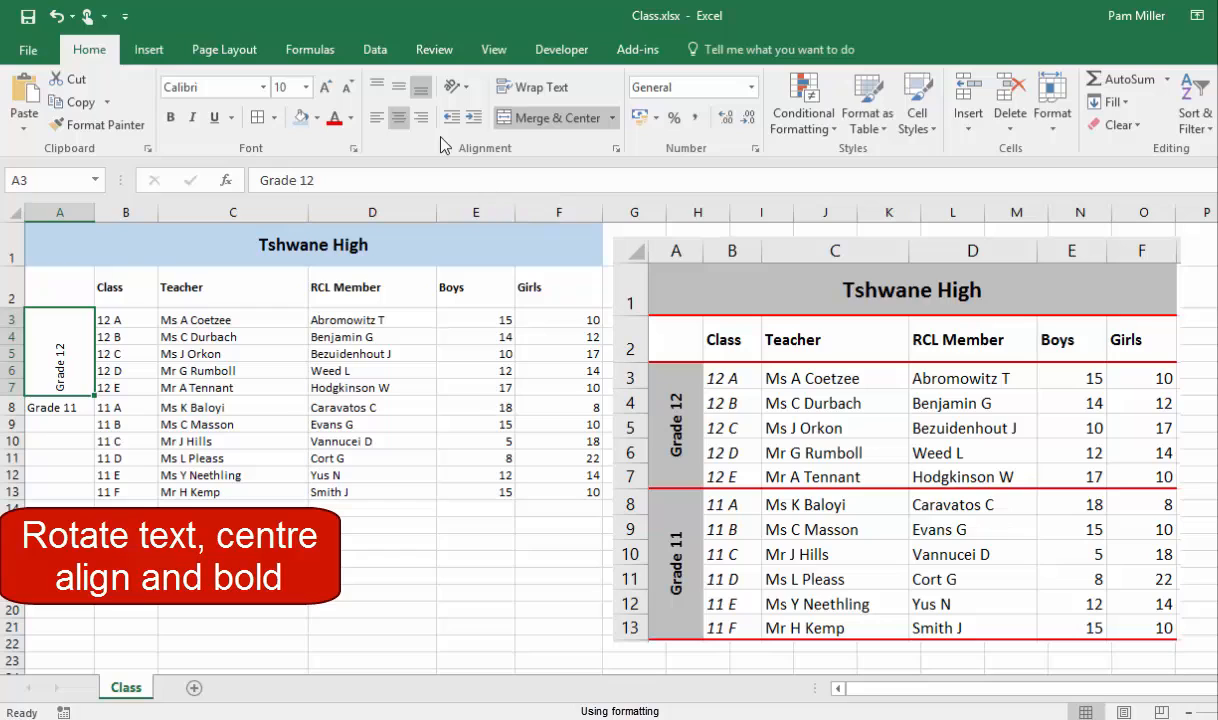
mouse_move(402, 90)
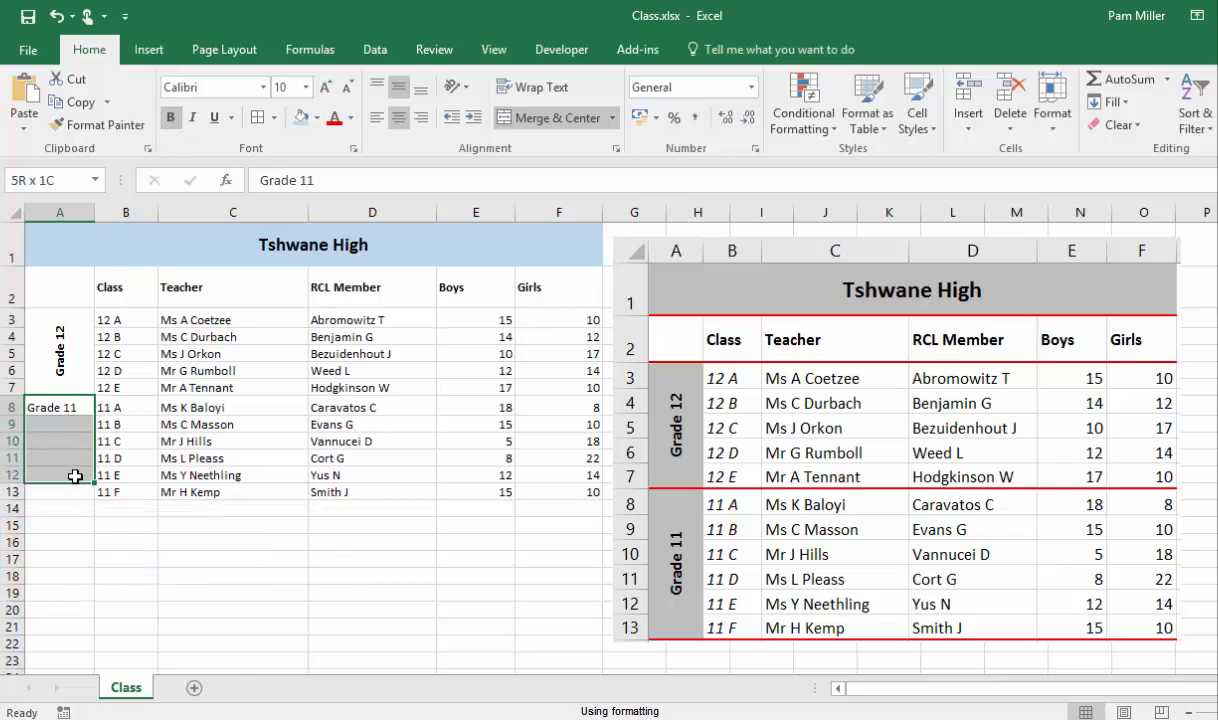
Merge the Grade 11 cells A8:A13 and rotate the label to read upward.
click(548, 117)
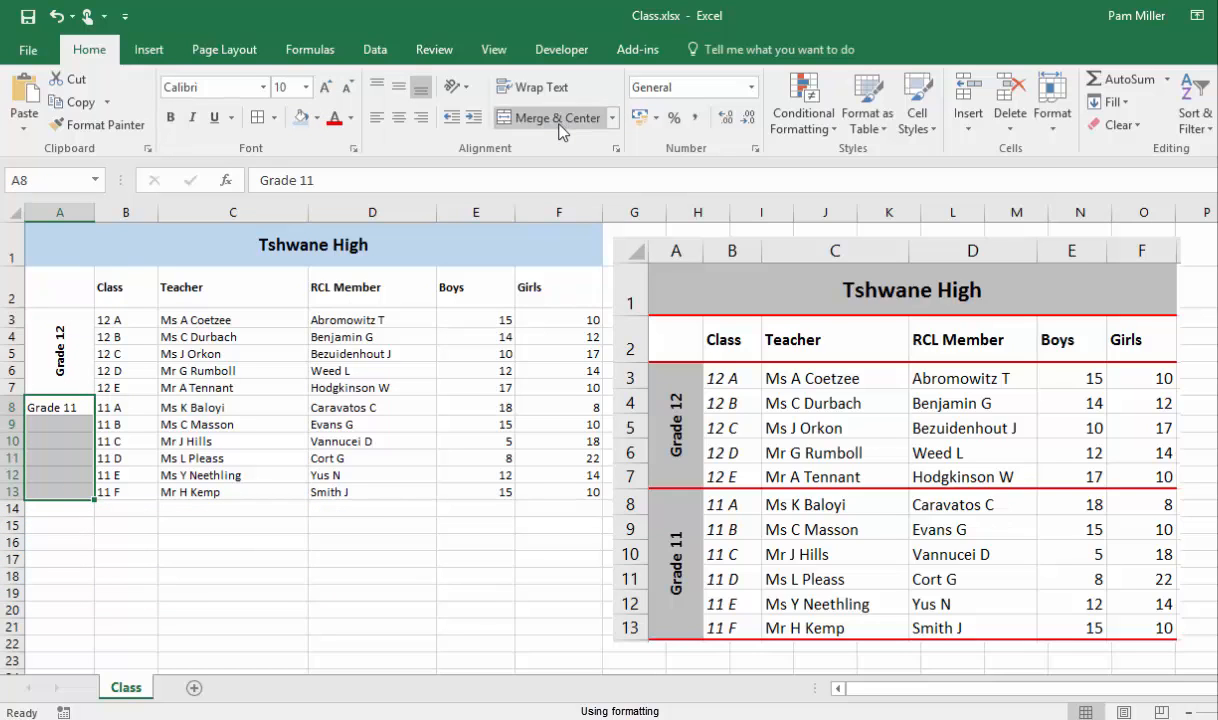
click(548, 117)
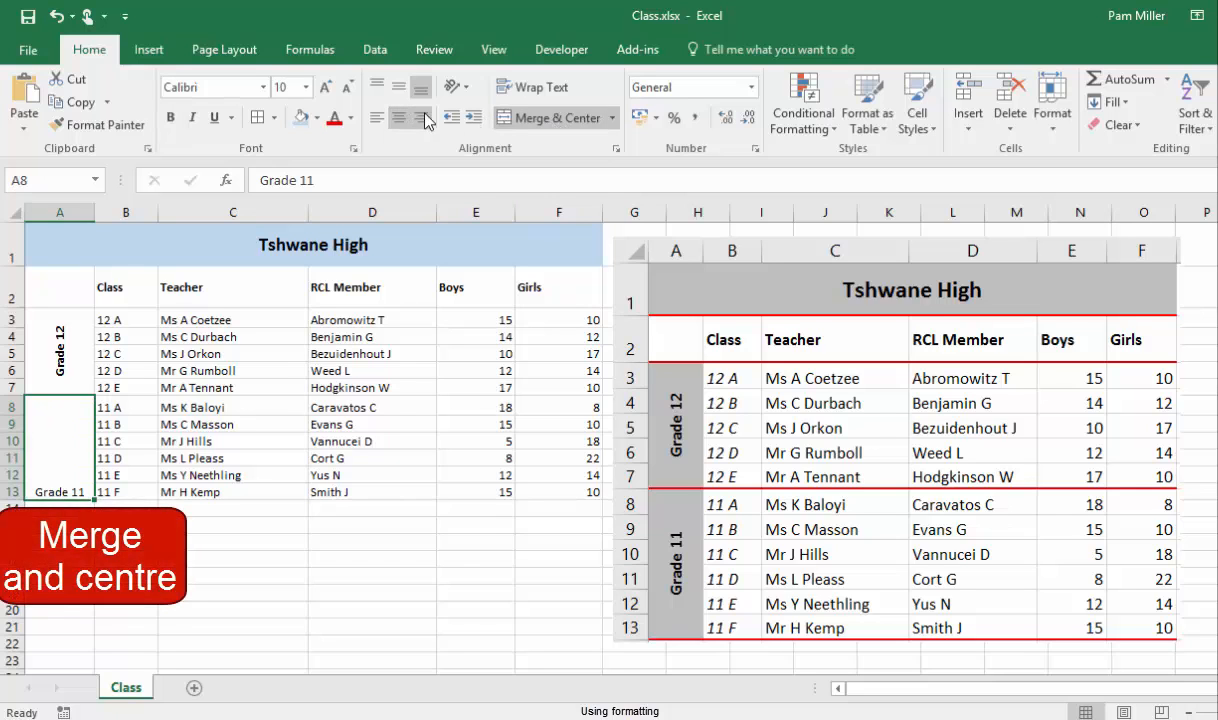
click(448, 87)
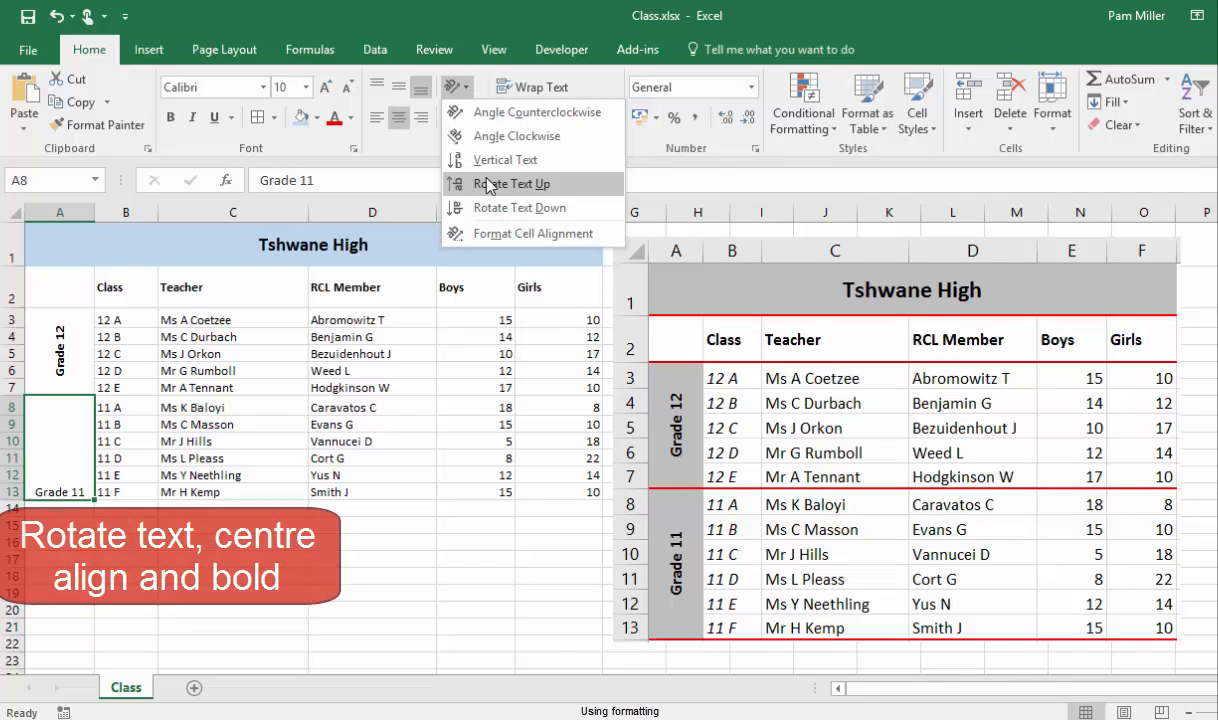
click(509, 183)
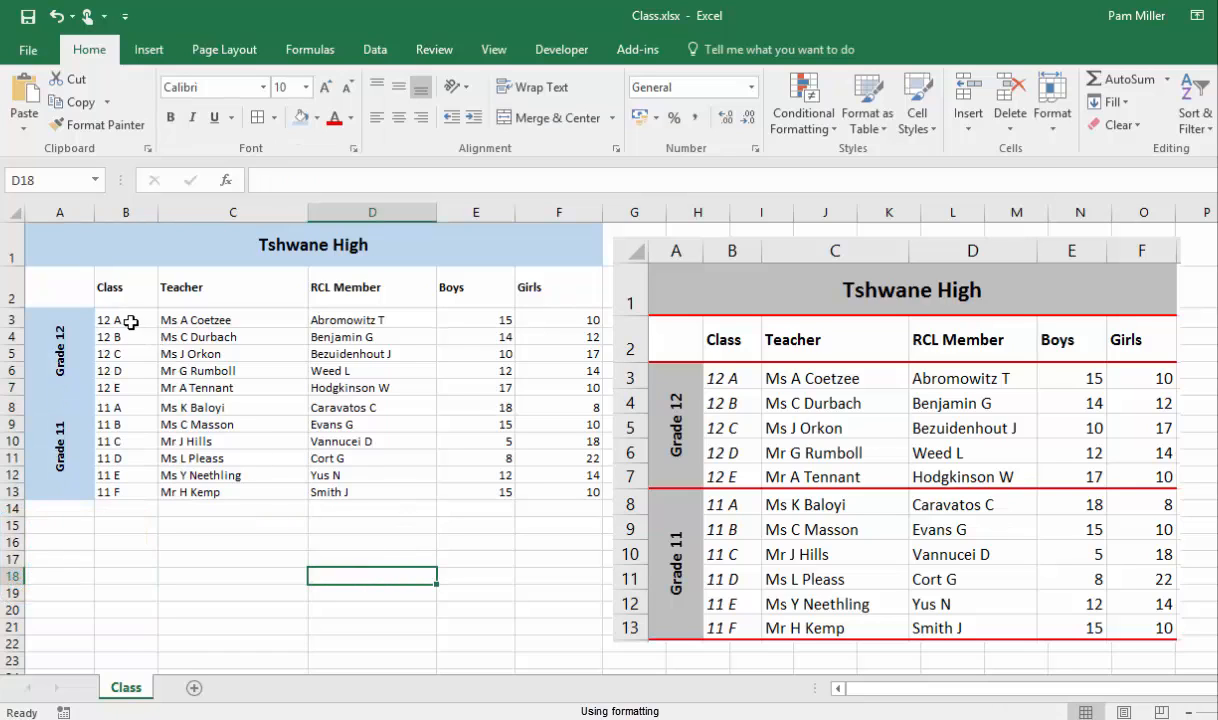
Italicise the class codes in B3:B13.
drag(125, 319, 125, 491)
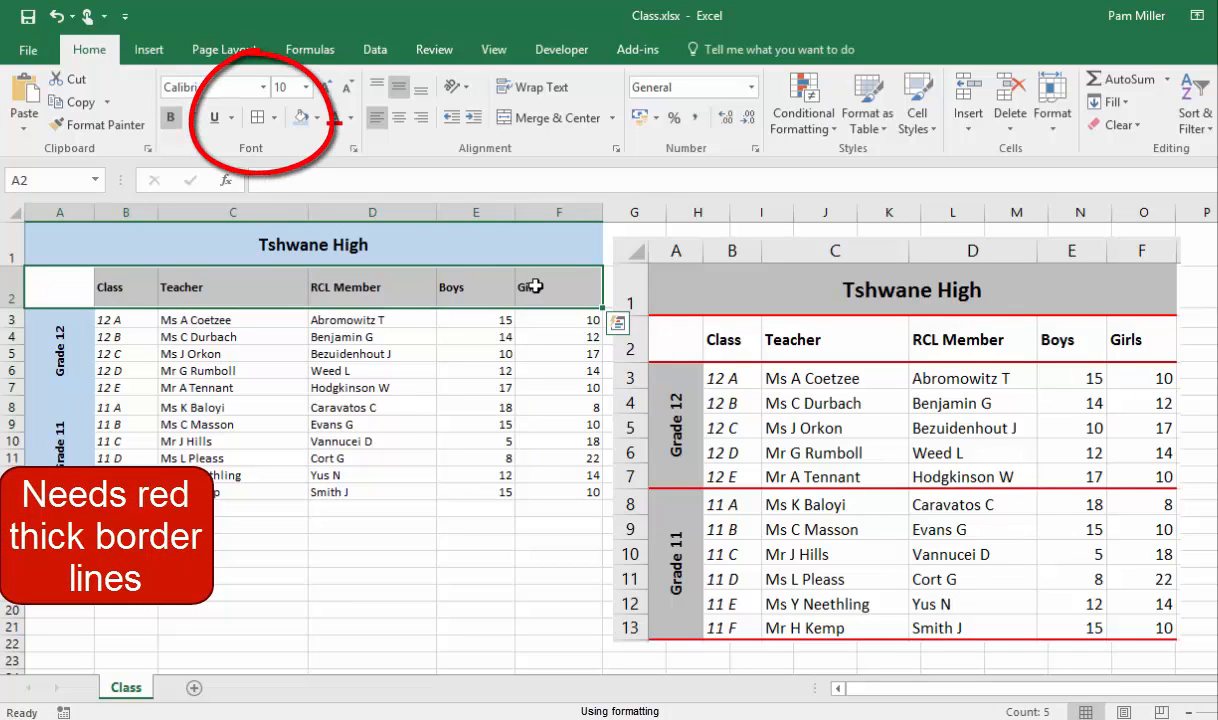
Add thick red top and bottom borders to the header row A2:F2.
click(277, 117)
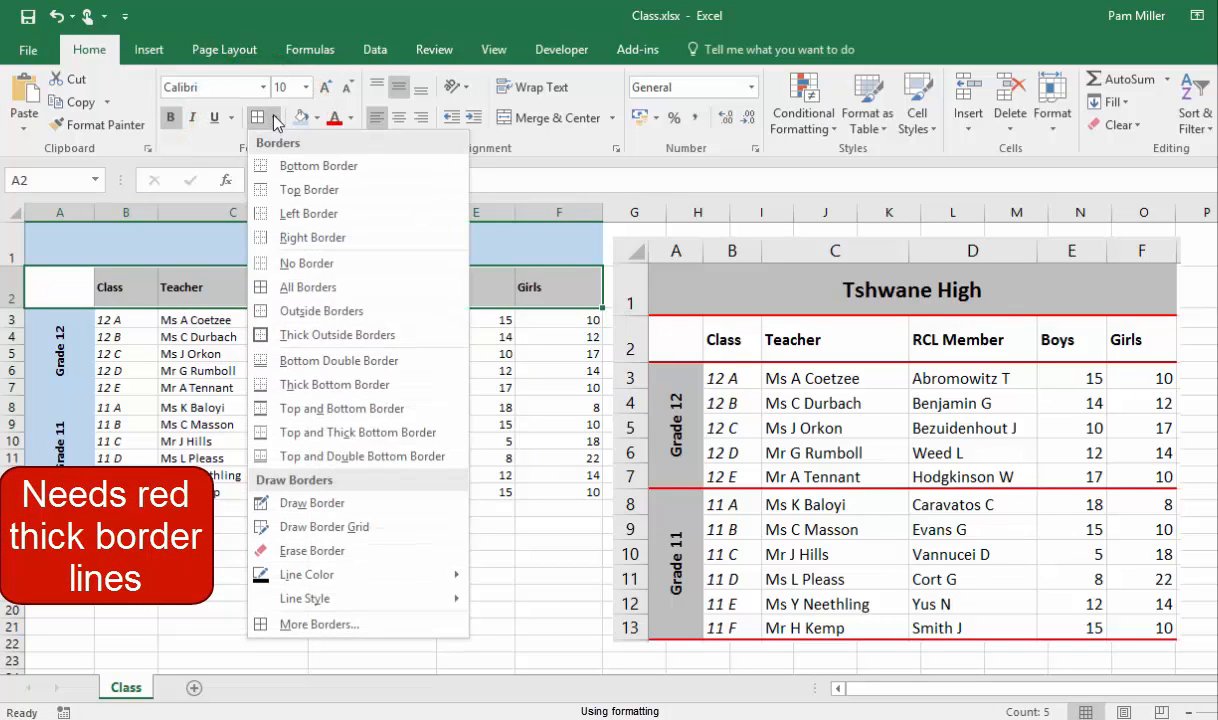
mouse_move(312, 237)
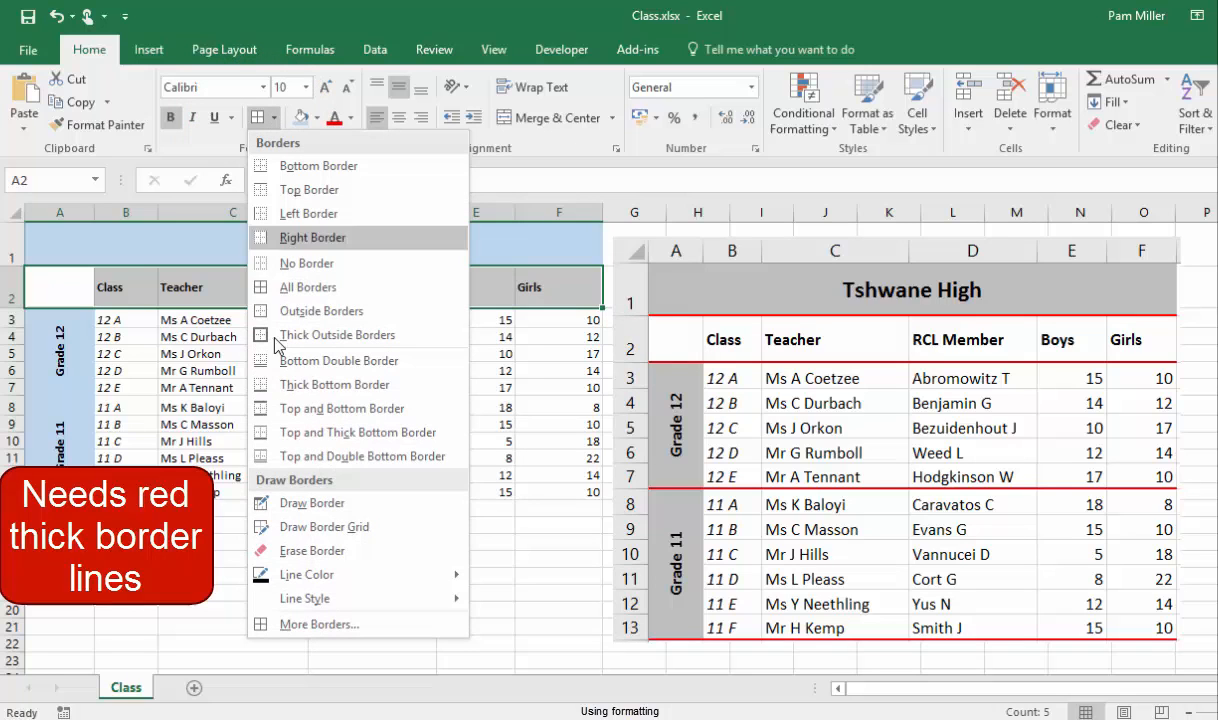
click(318, 624)
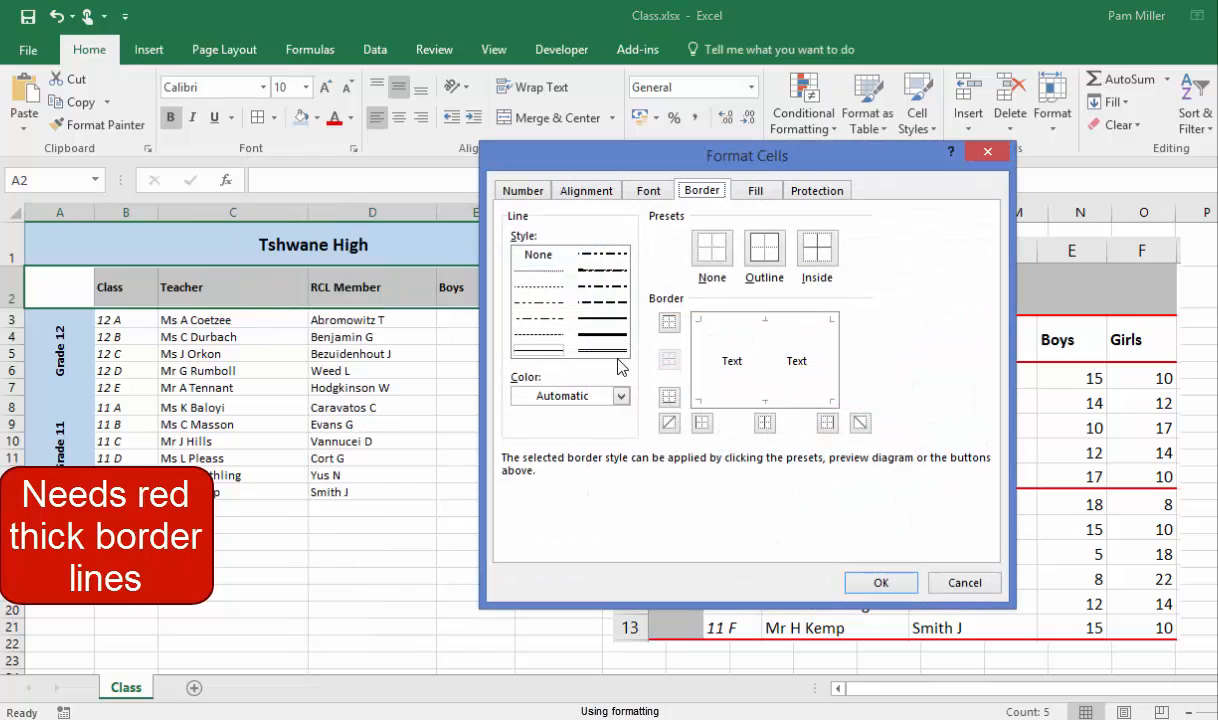
click(618, 396)
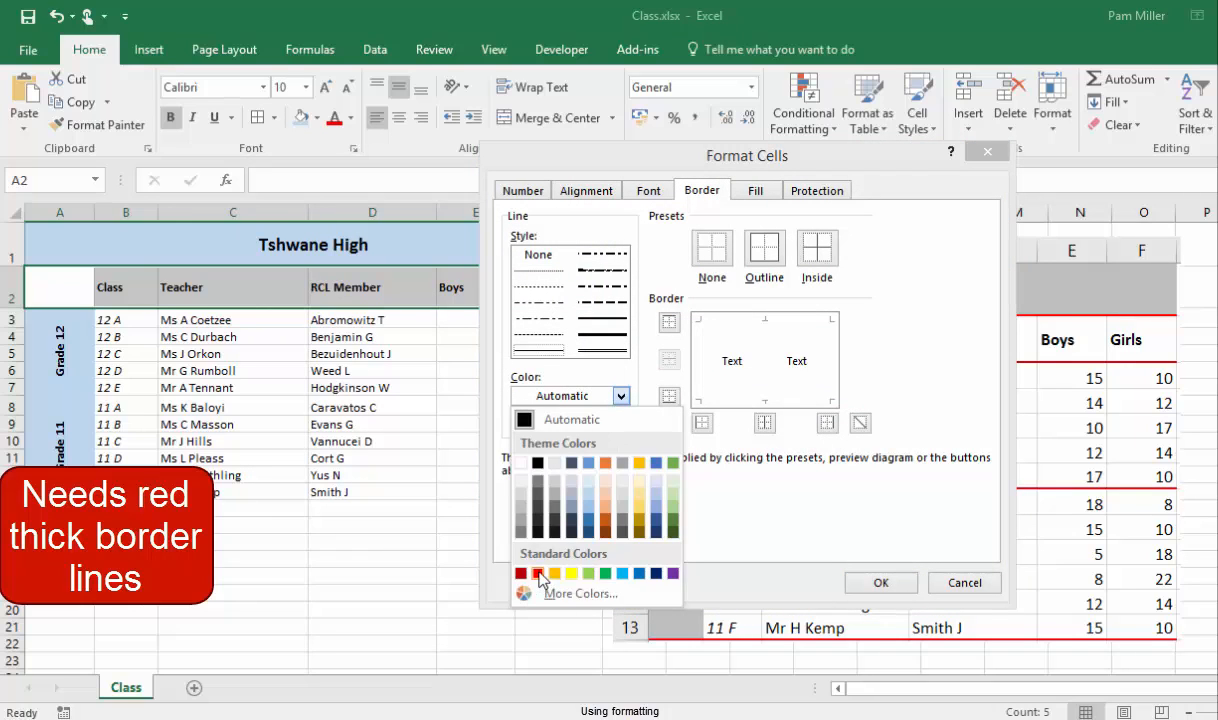
click(540, 573)
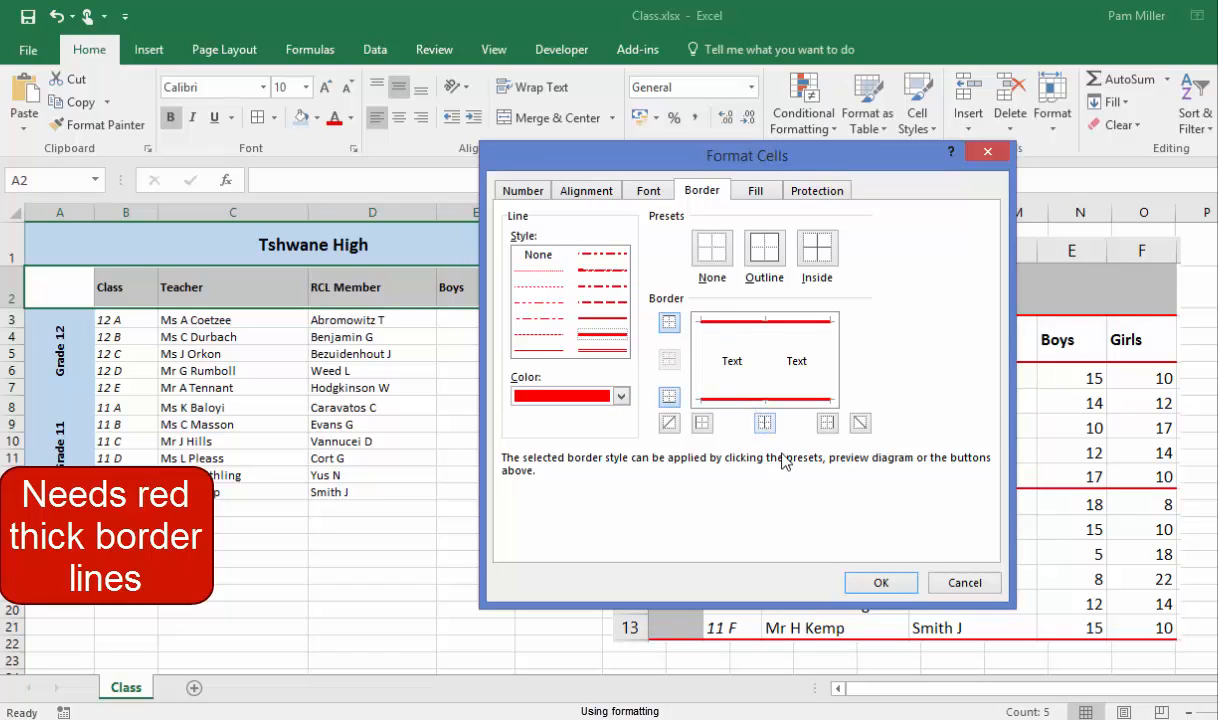
mouse_move(881, 583)
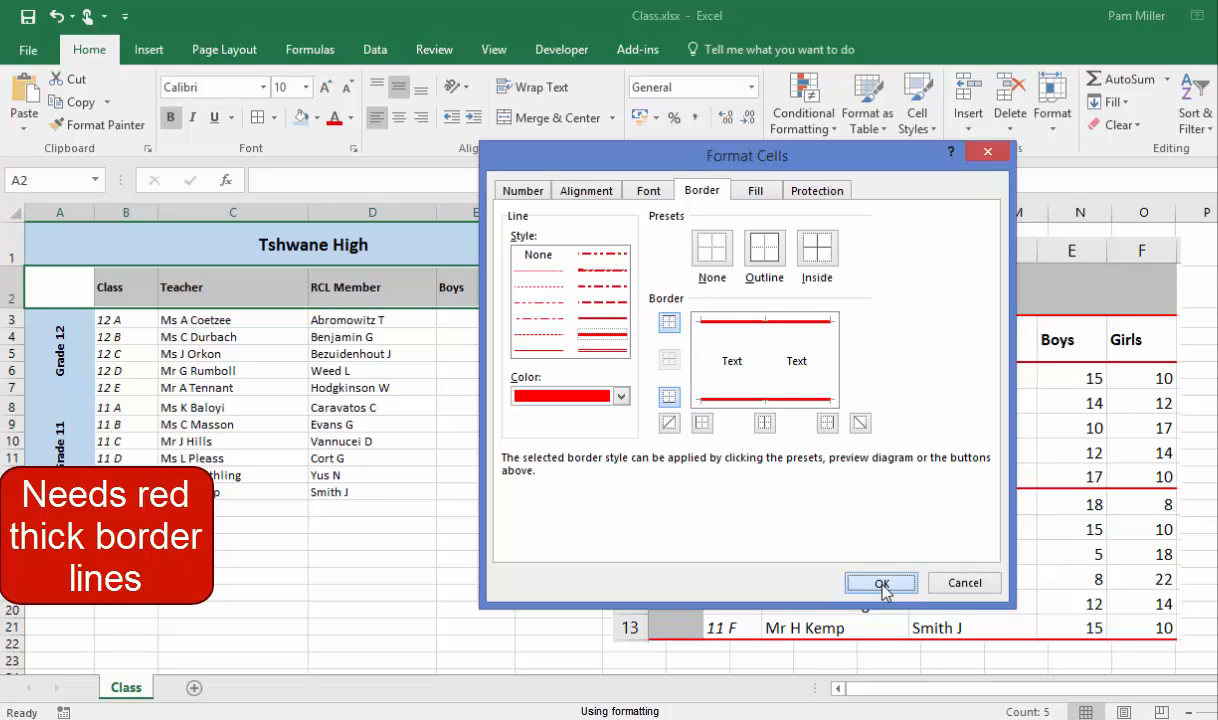
click(881, 583)
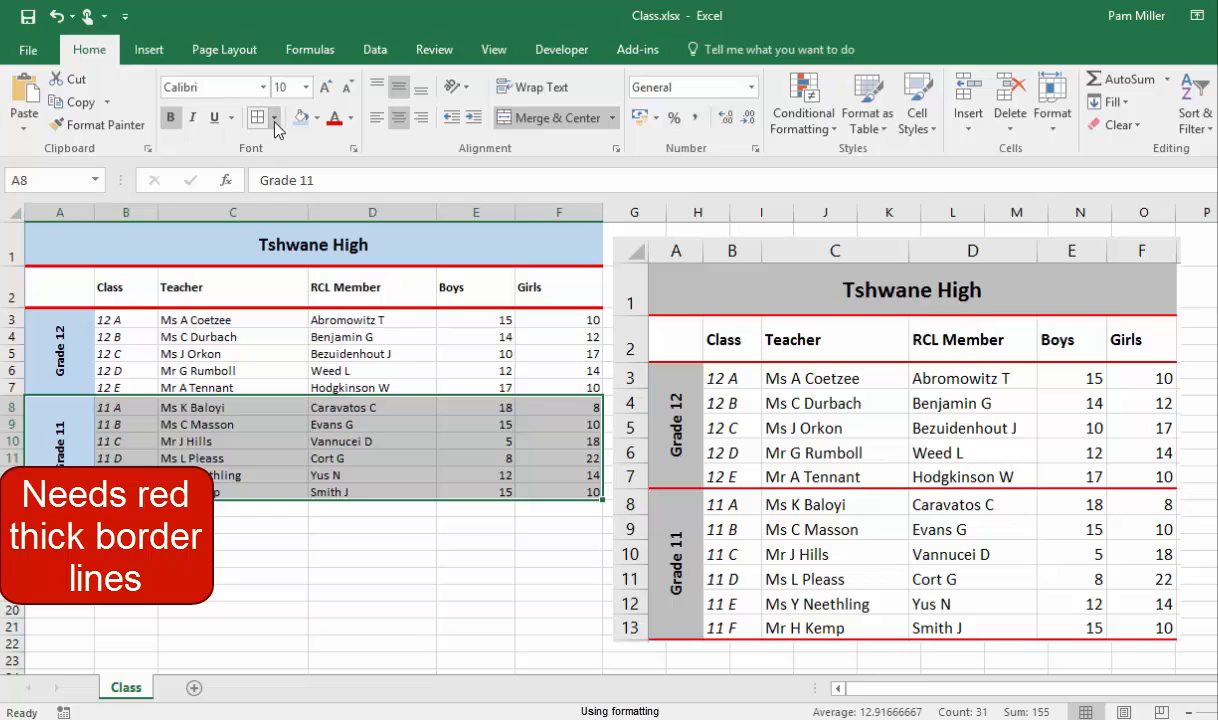
Apply thick red top and bottom borders to the Grade 11 rows A8:F13.
click(277, 117)
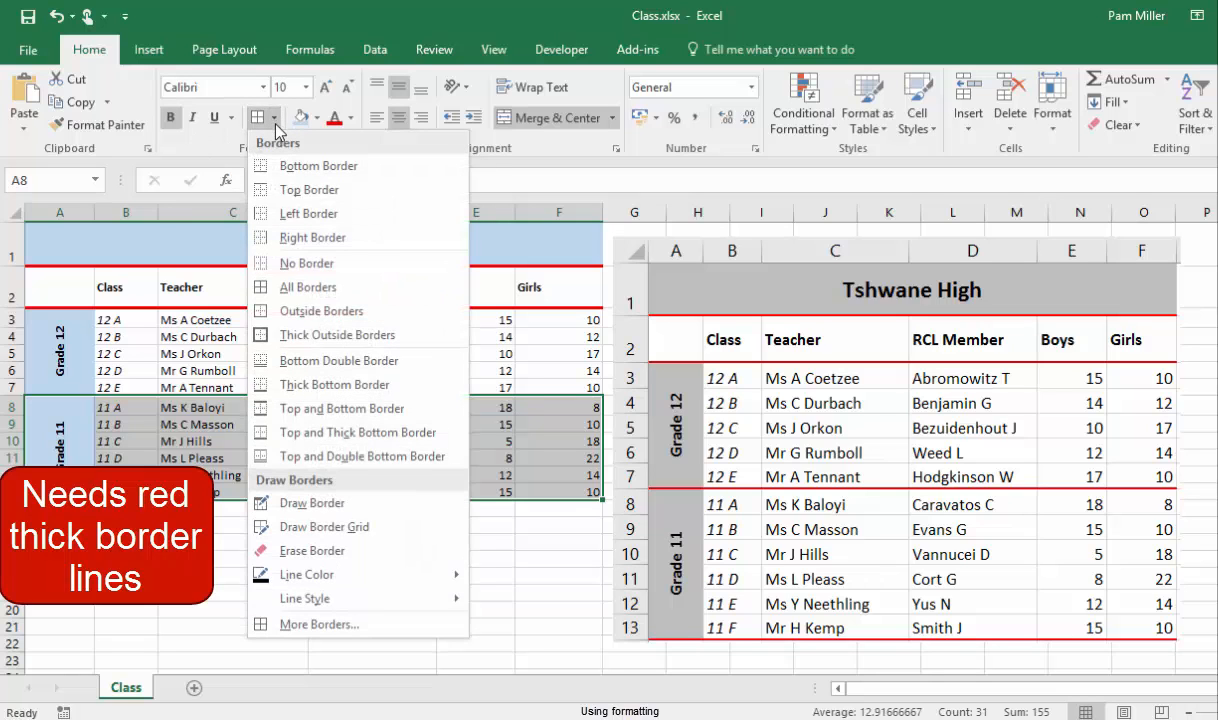
click(319, 624)
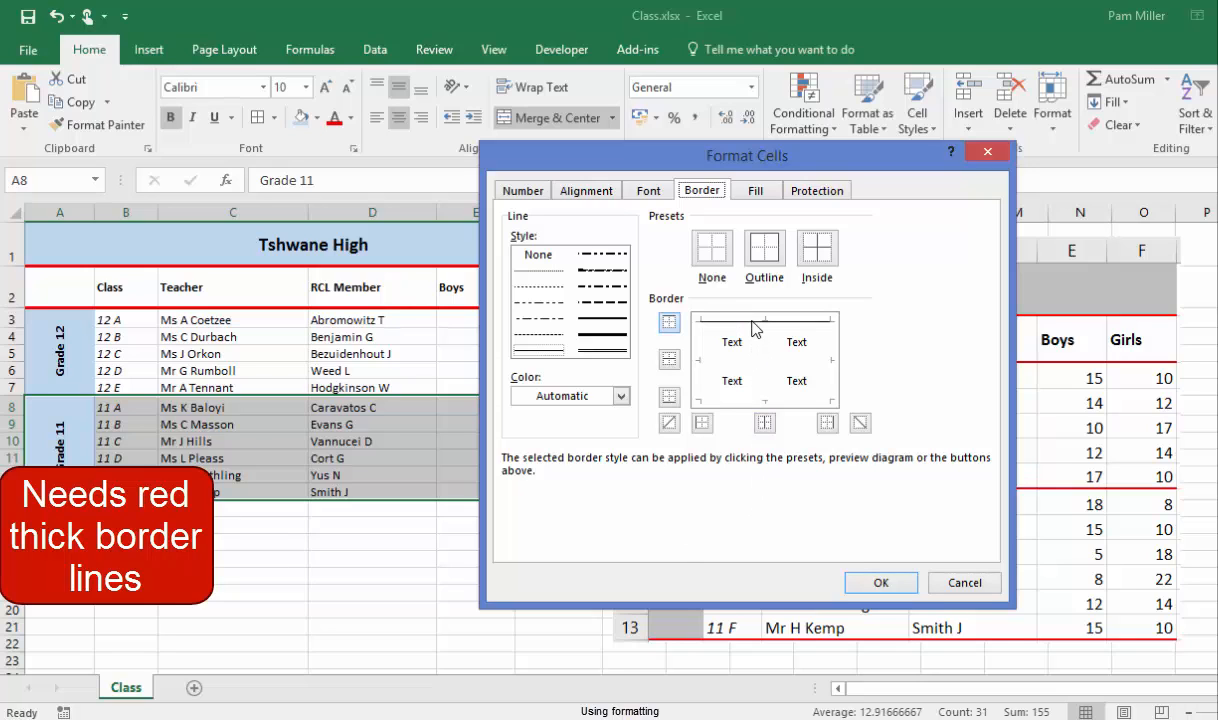
click(621, 395)
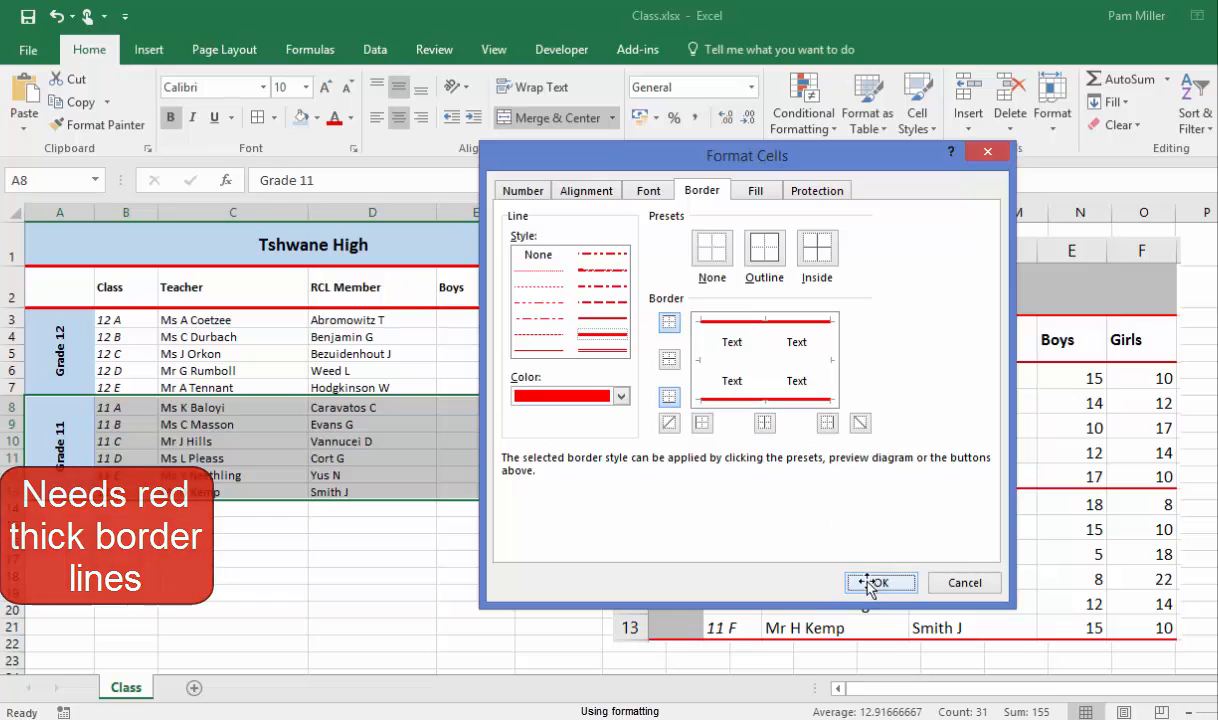
click(881, 583)
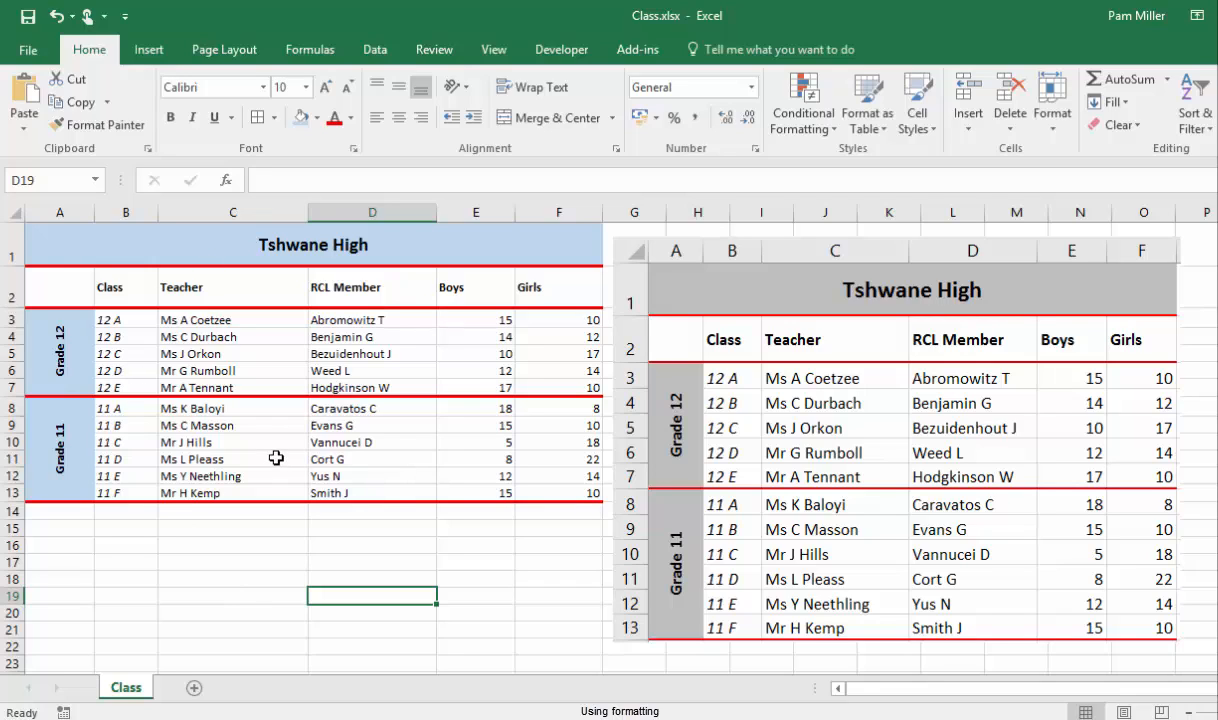
mouse_move(930, 564)
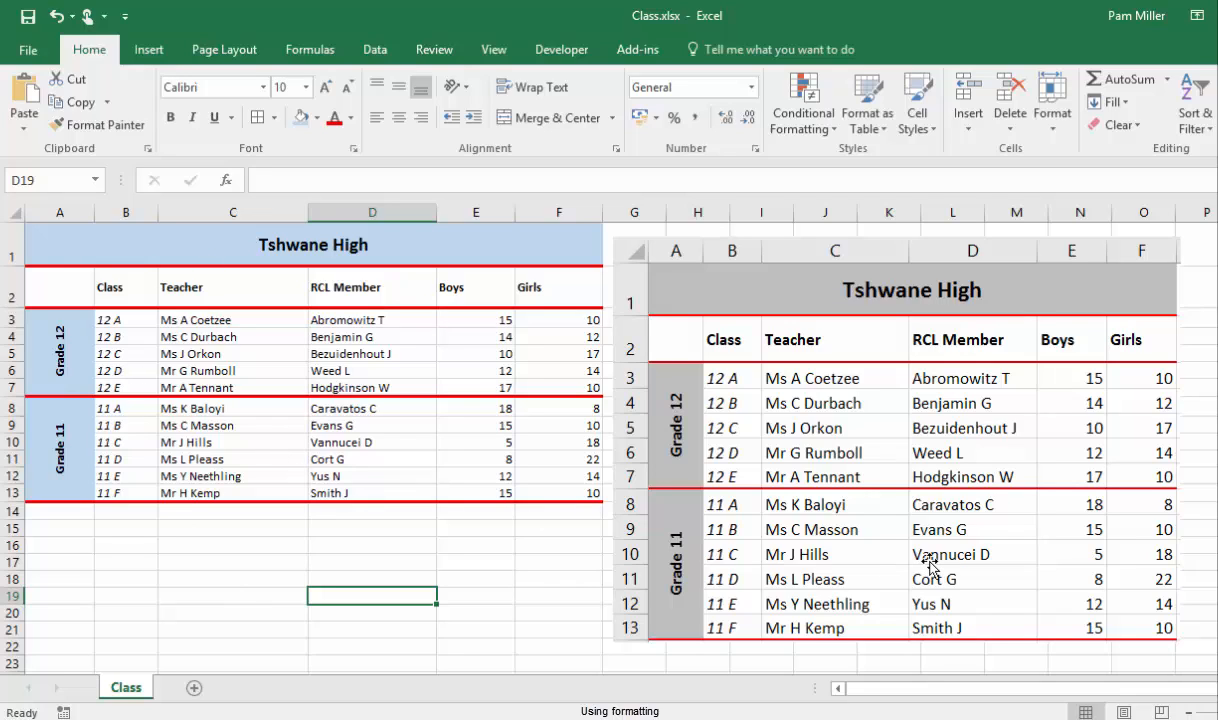